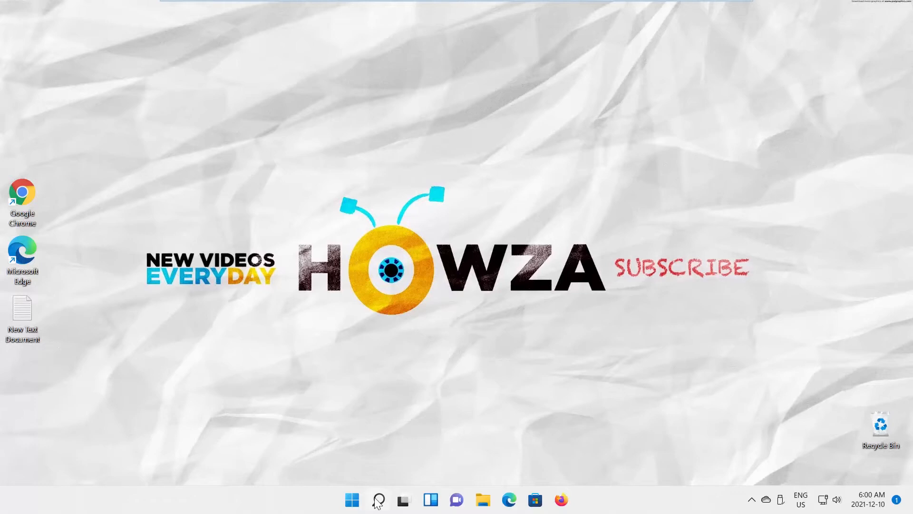
Search the taskbar for 'system conf' and launch System Configuration
text(system conf)
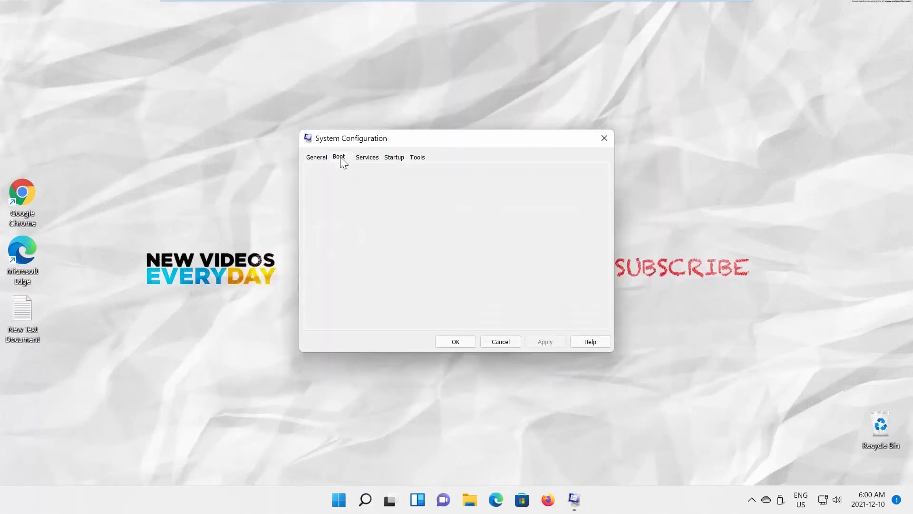
Enable Boot log on the Boot tab, apply it, and exit without restarting
click(338, 157)
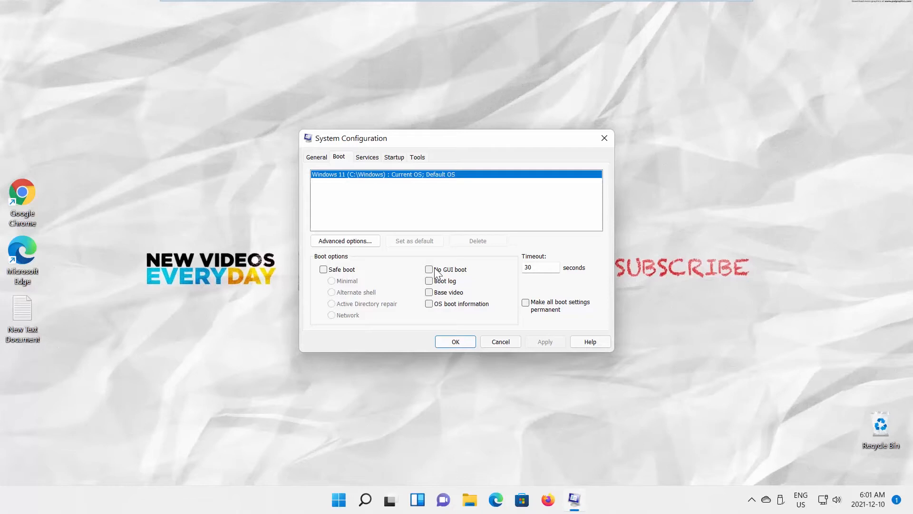
click(428, 281)
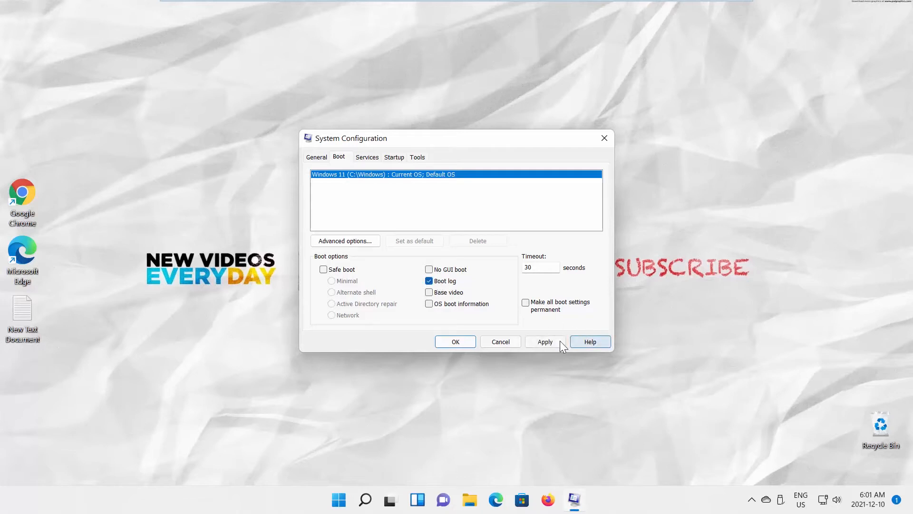
click(544, 342)
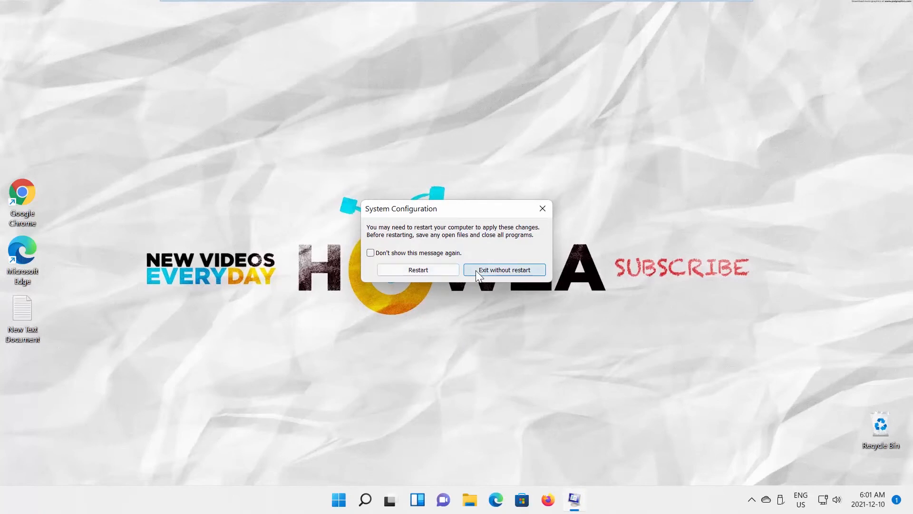
click(503, 270)
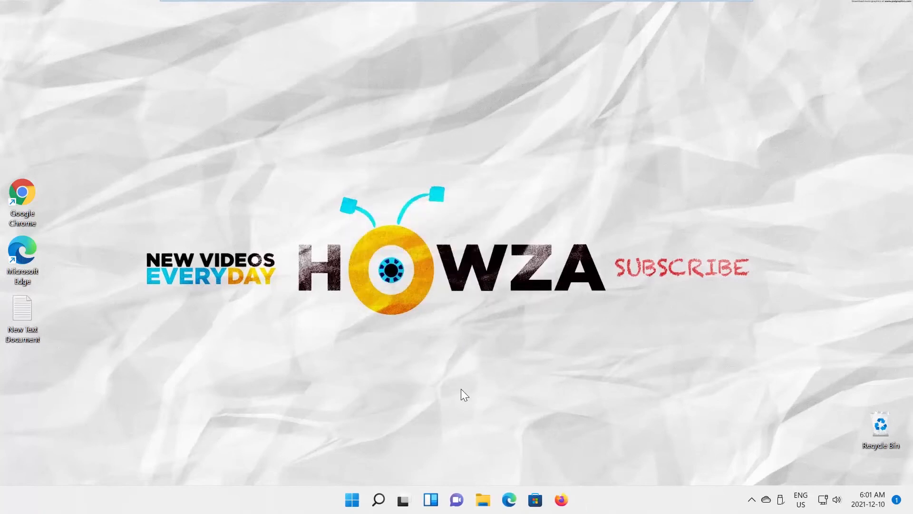
Reopen System Configuration from taskbar search and view its Boot tab
click(378, 499)
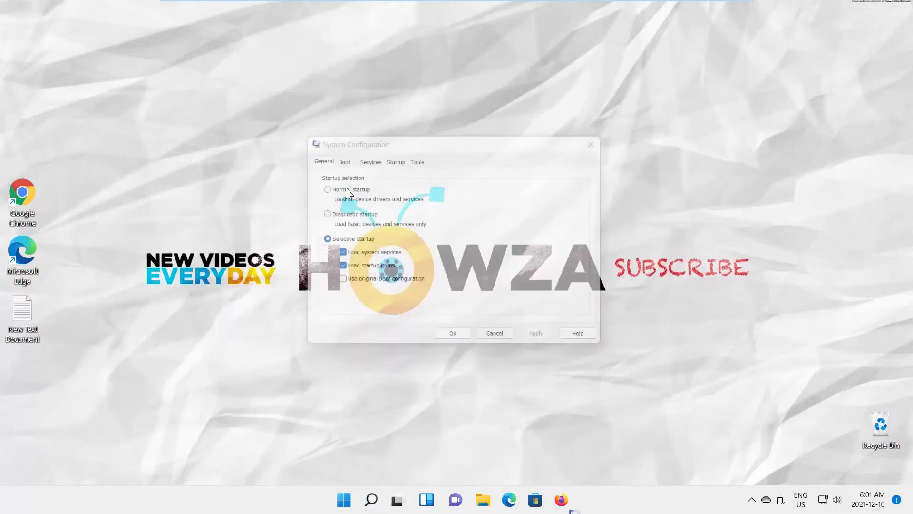
click(339, 156)
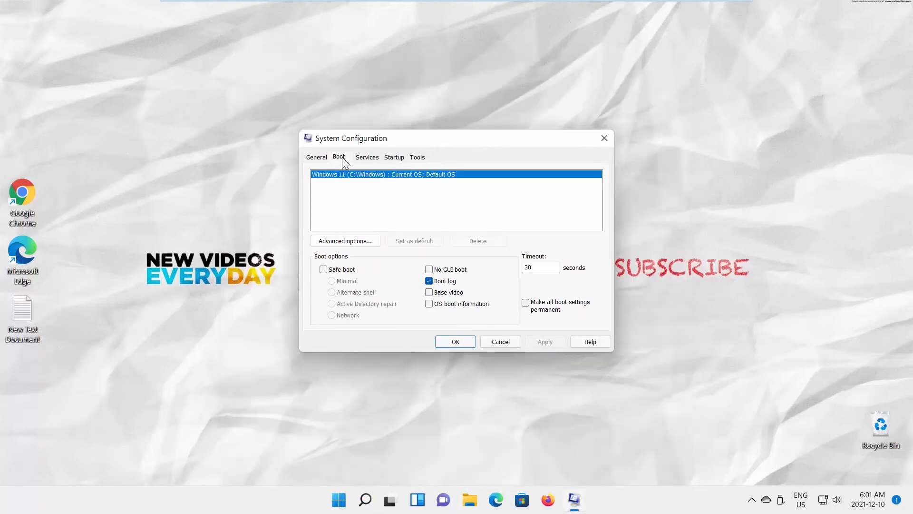